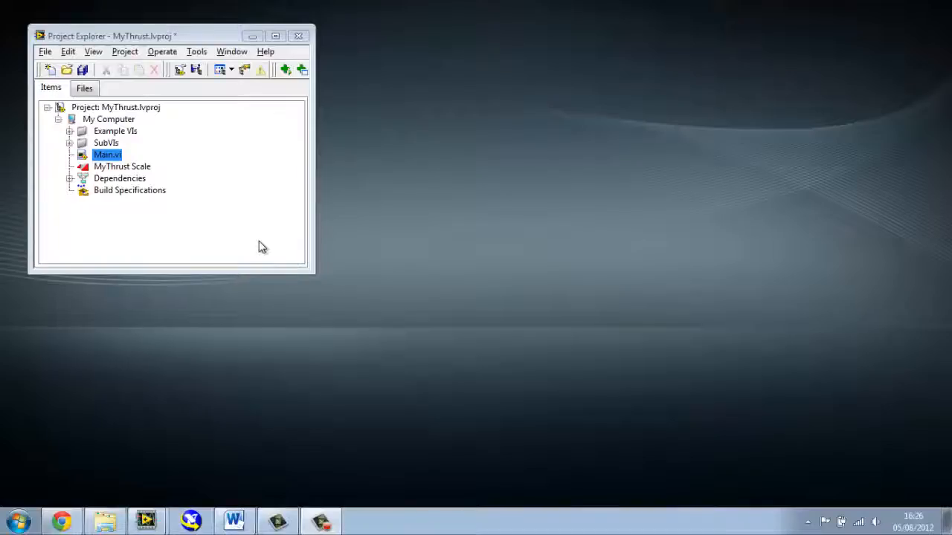
mouse_move(164, 216)
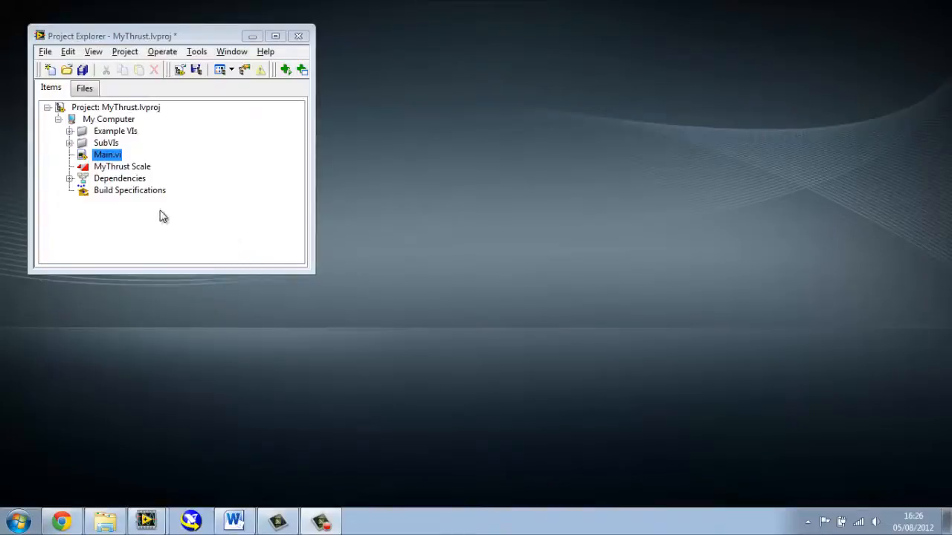
Step: Peek inside the SubVIs folder, collapse it, and open Main.vi from the MyThrust project
click(69, 143)
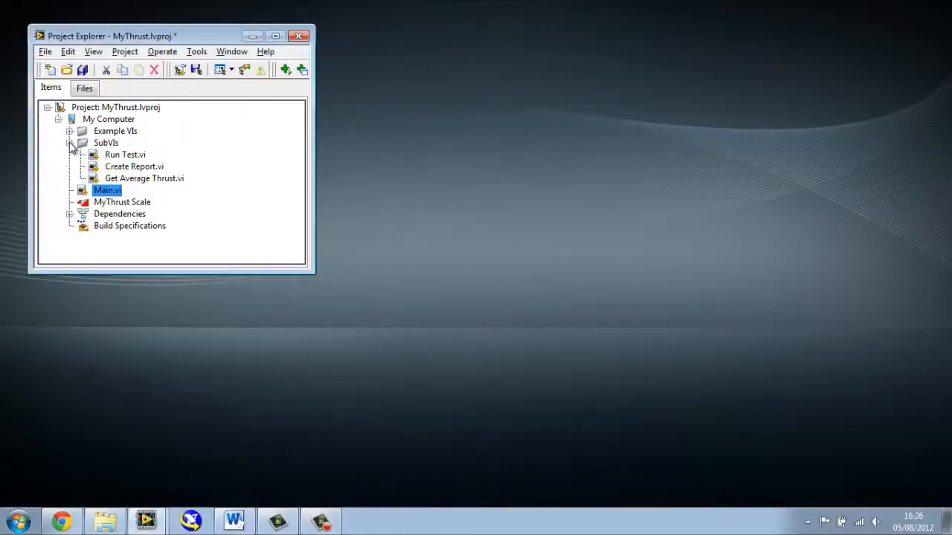
click(69, 142)
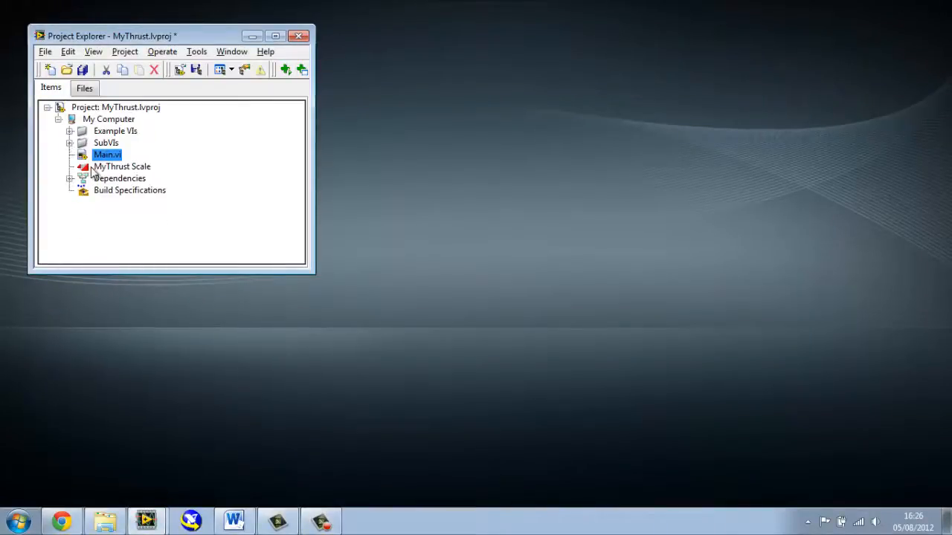
mouse_move(101, 170)
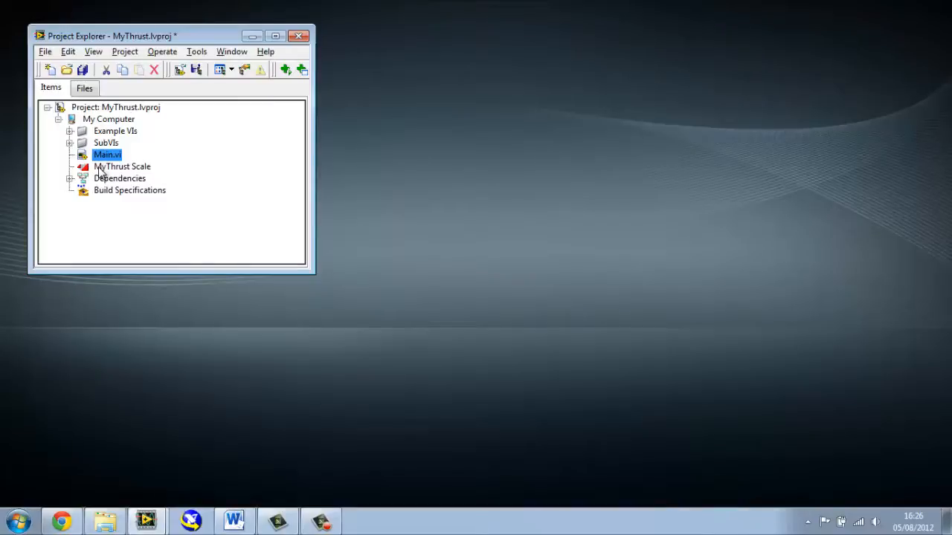
double_click(107, 155)
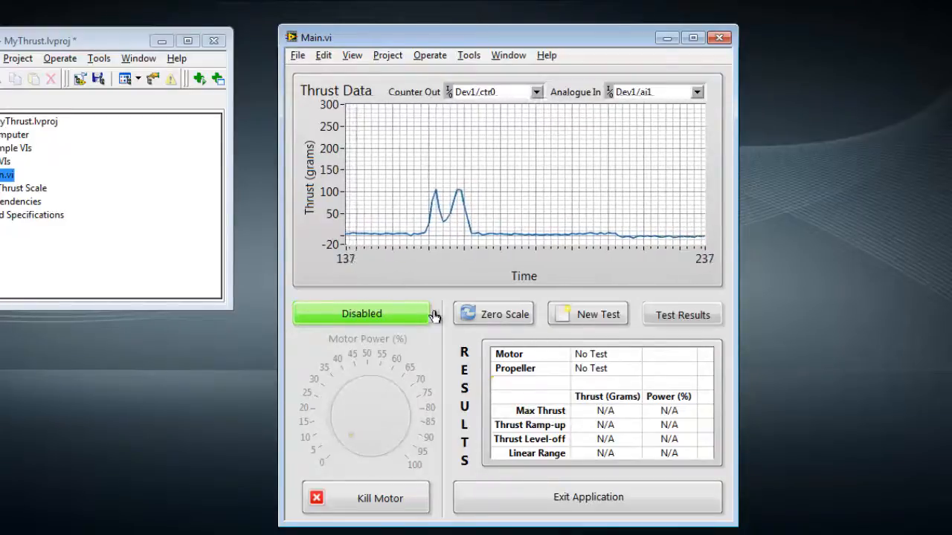
Step: Enable the motor for a brief live spin, then kill it to disable it again
click(361, 313)
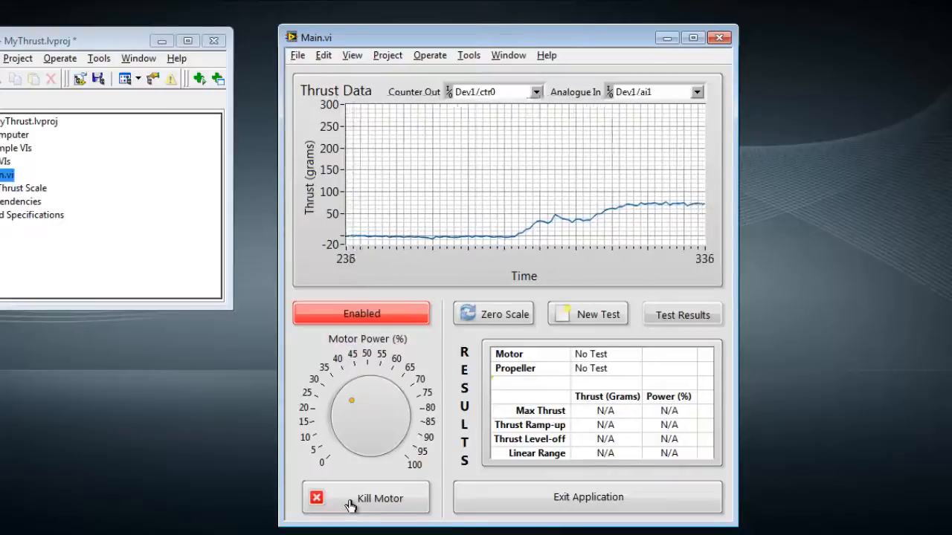
click(362, 313)
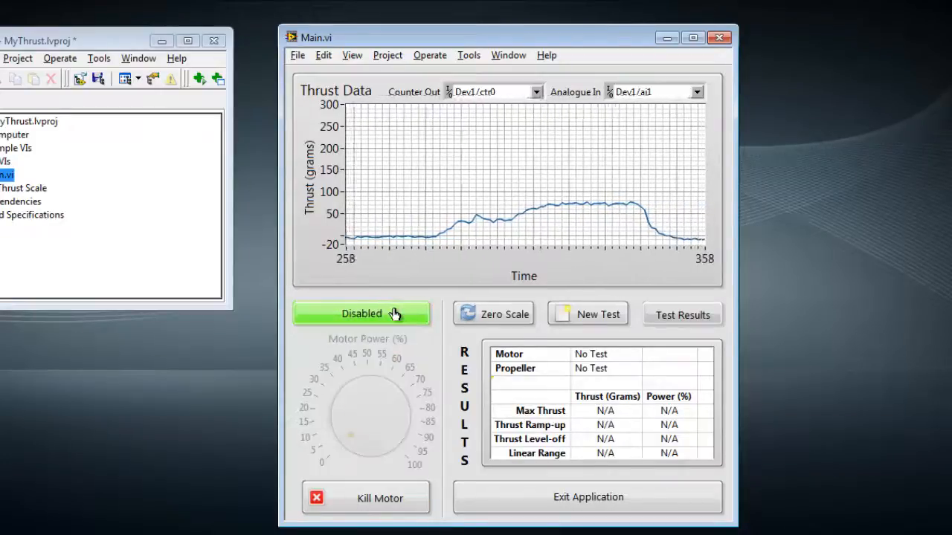
mouse_move(594, 314)
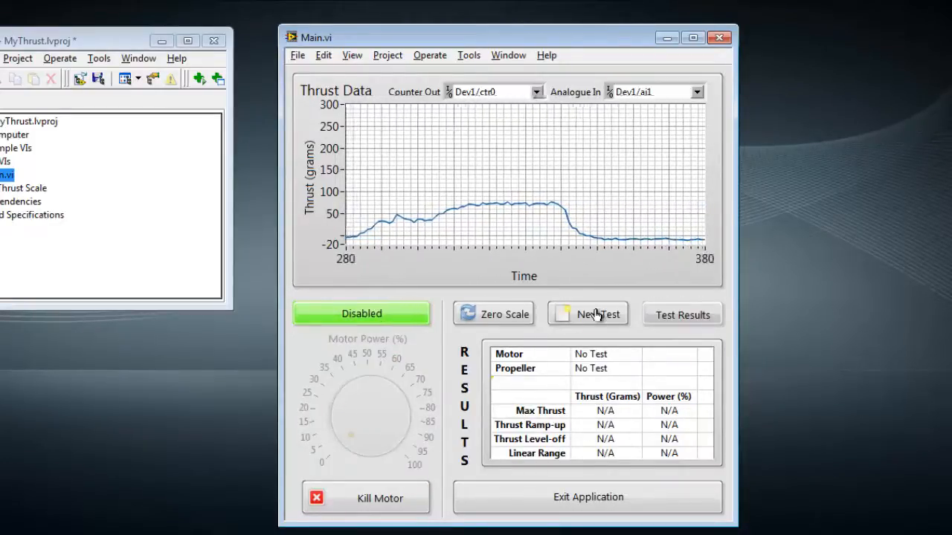
Step: Start a new test with motor name Eflite and propeller name 10*4.5
click(597, 313)
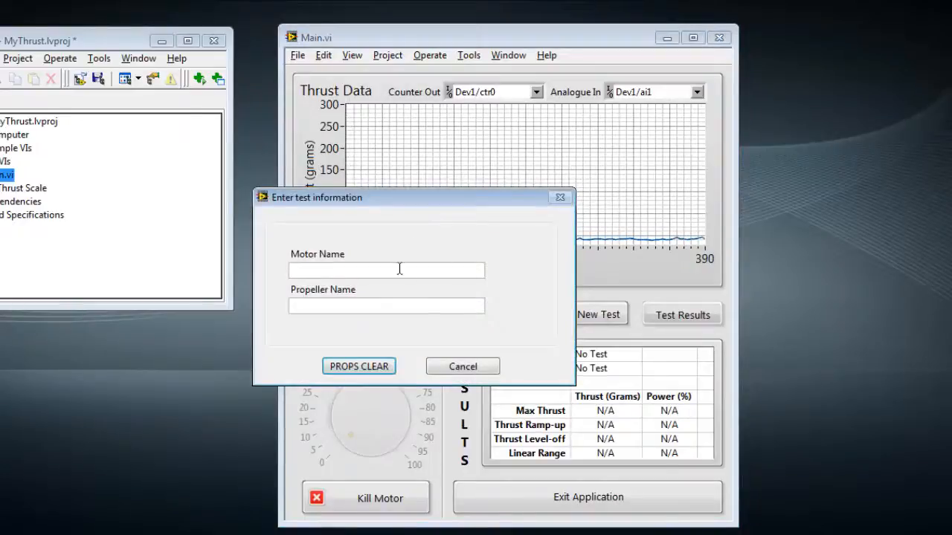
text(Efi)
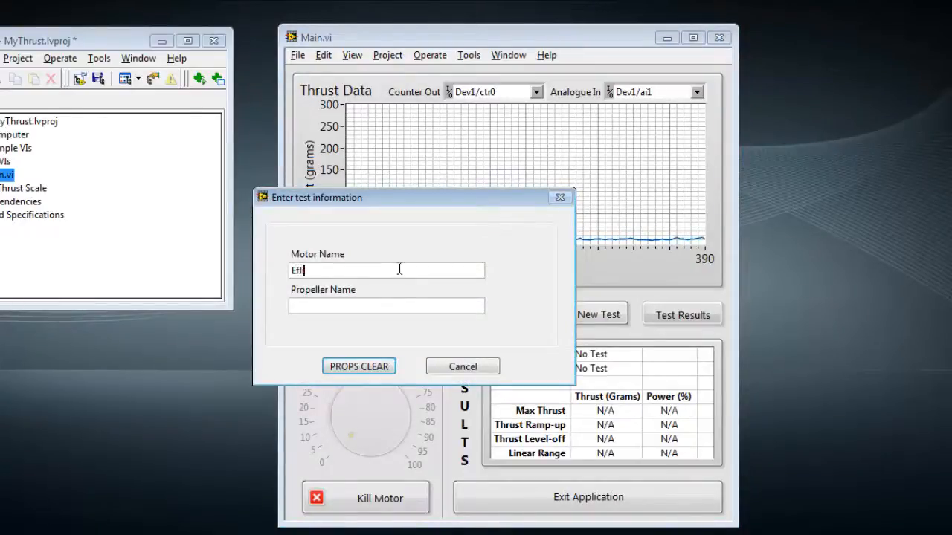
text(10)
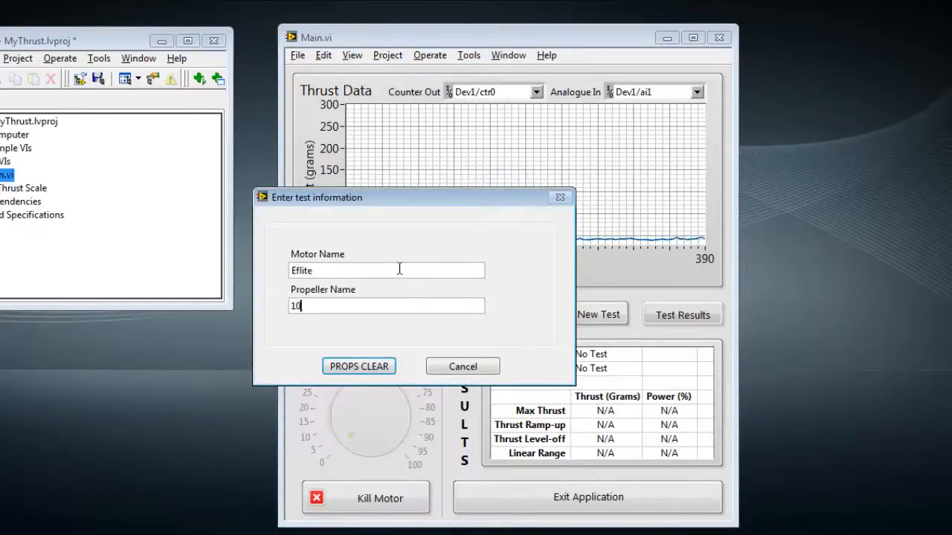
text(*4)
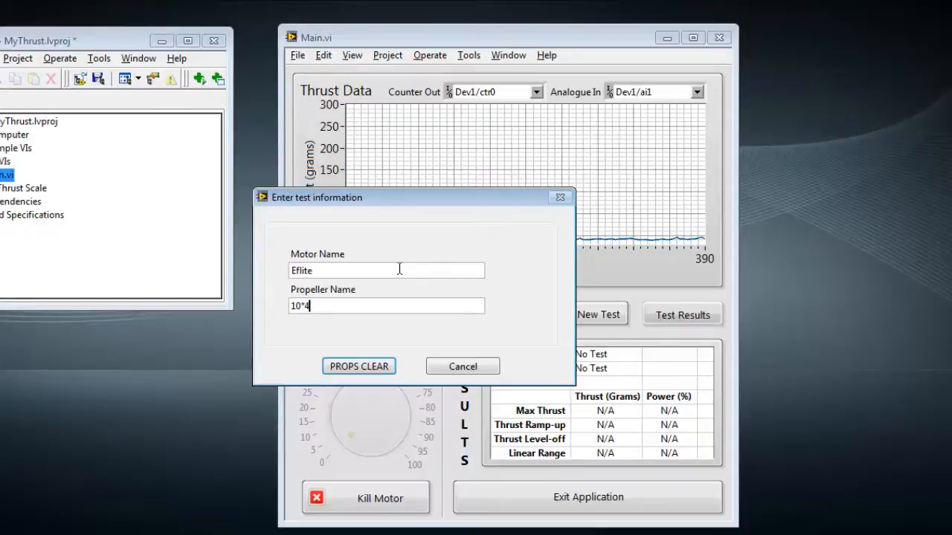
text(.5)
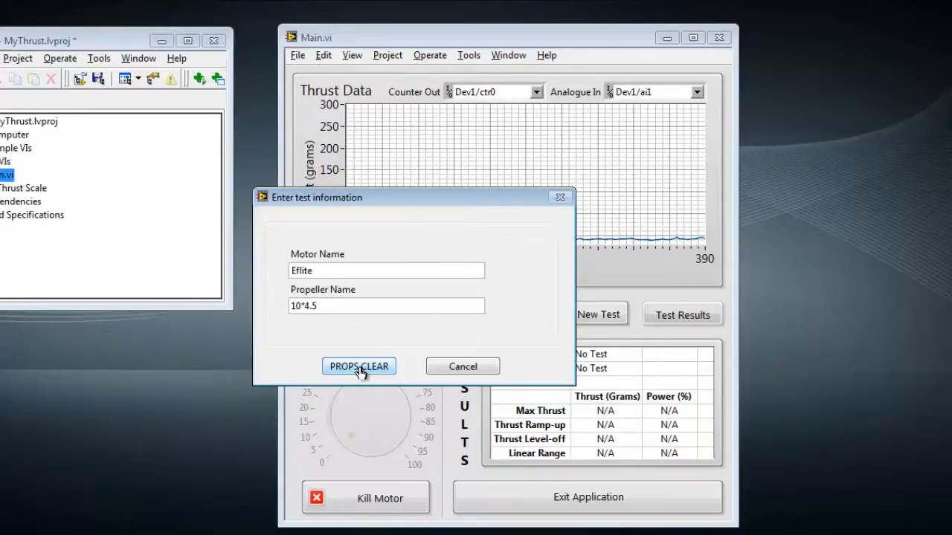
Step: Confirm props clear and run the test, yielding max thrust 254 g at 76% power
click(358, 365)
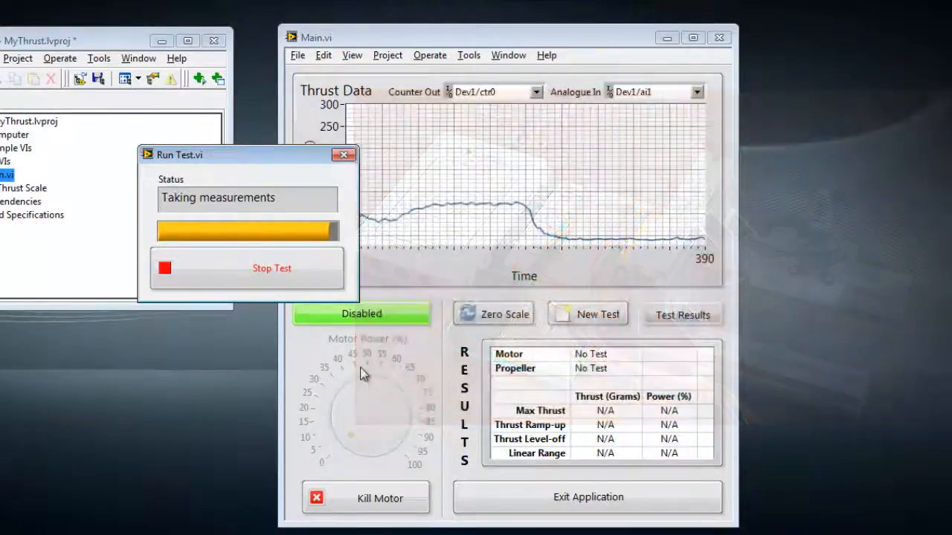
click(272, 268)
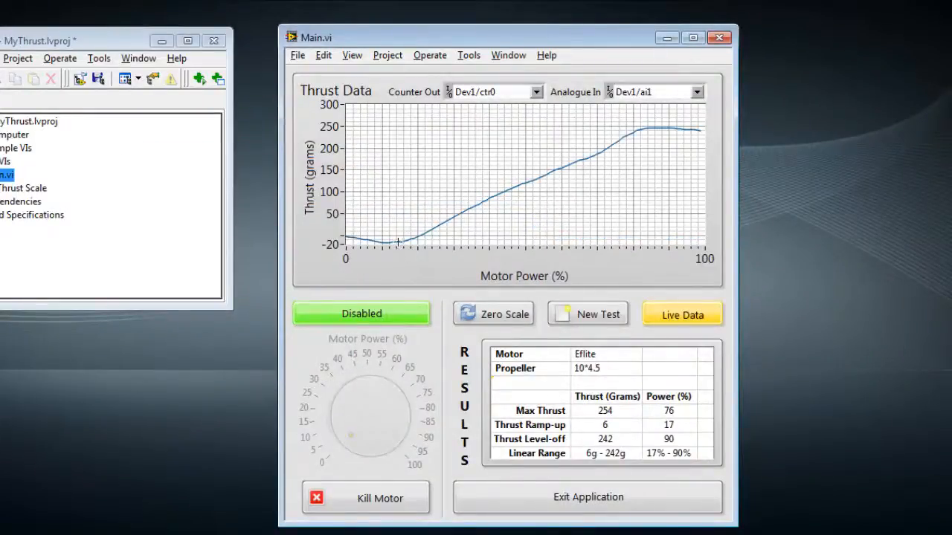
mouse_move(648, 133)
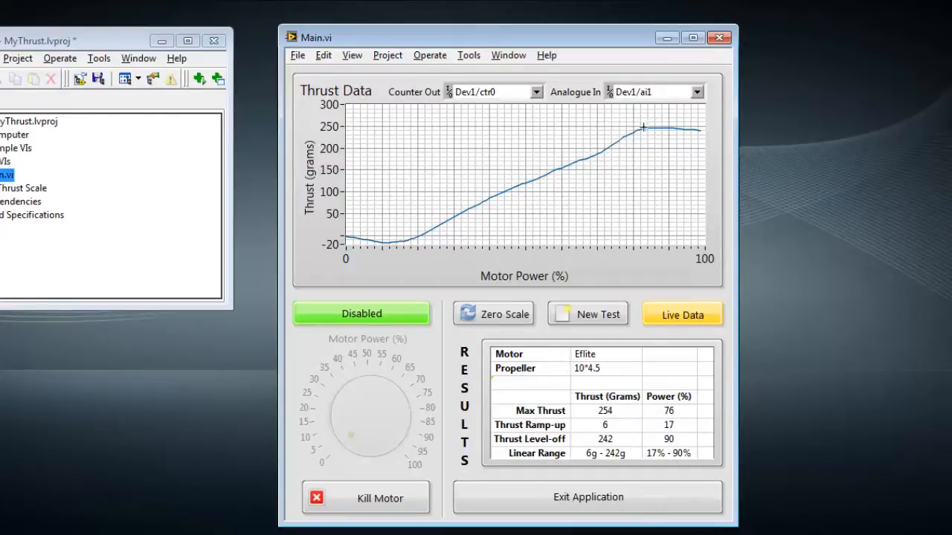
mouse_move(614, 405)
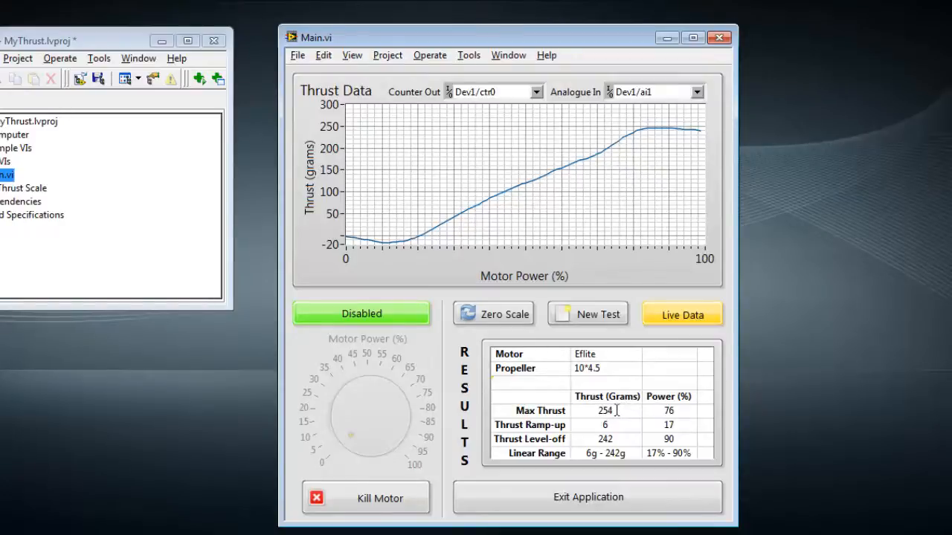
mouse_move(648, 426)
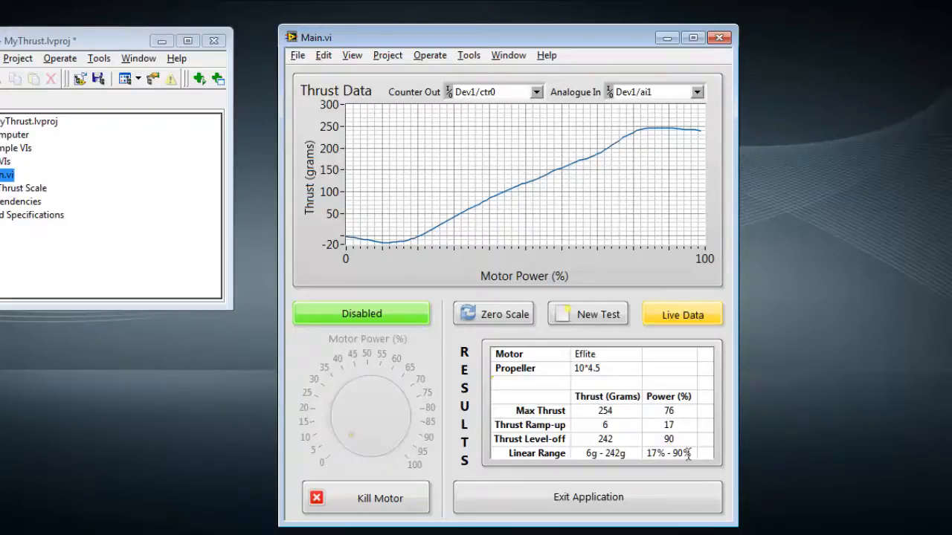
mouse_move(683, 353)
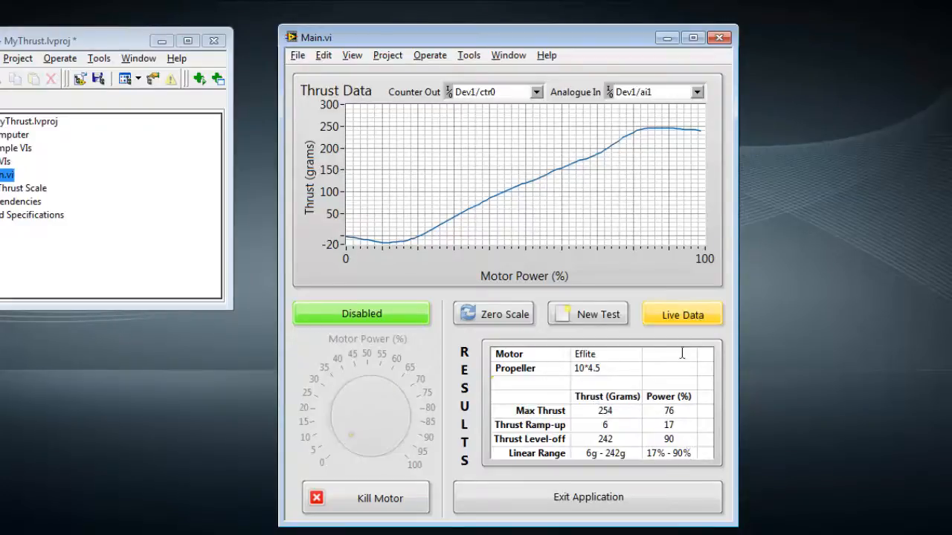
click(682, 314)
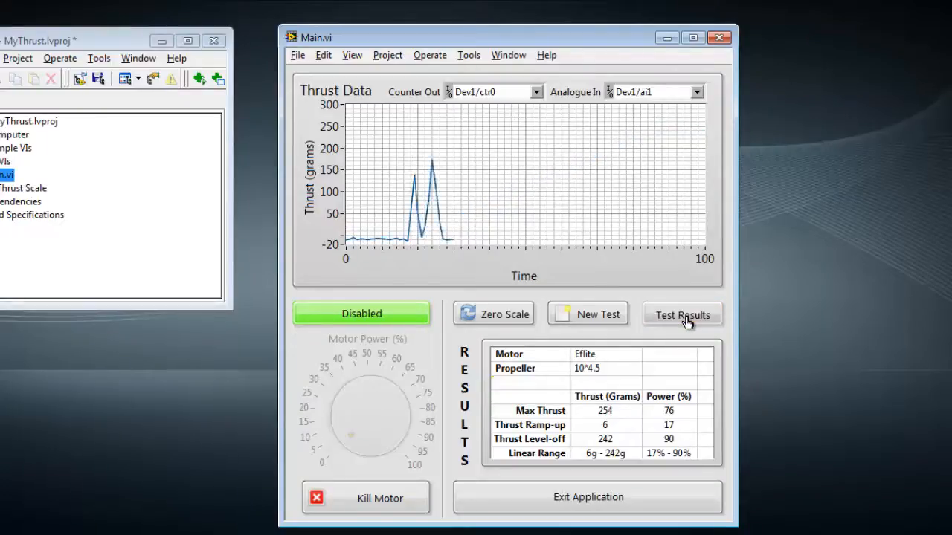
click(681, 313)
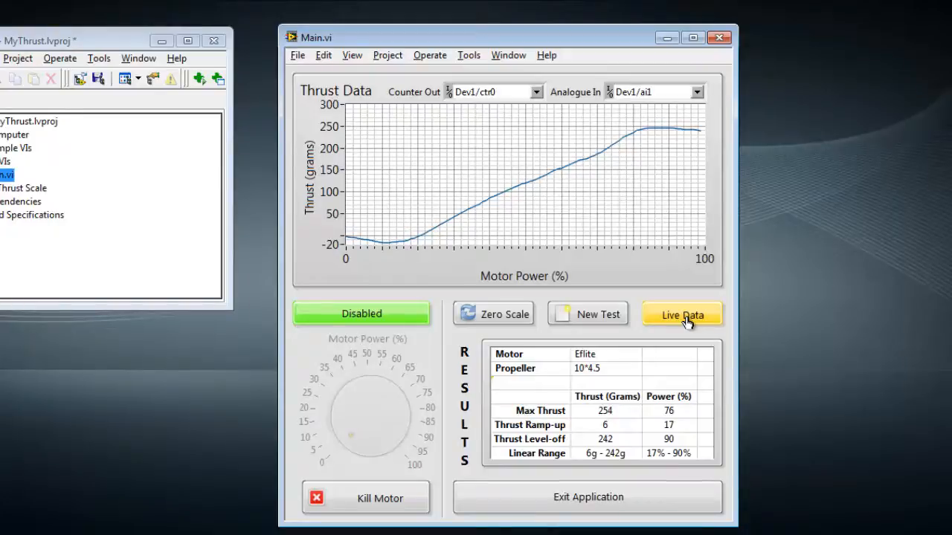